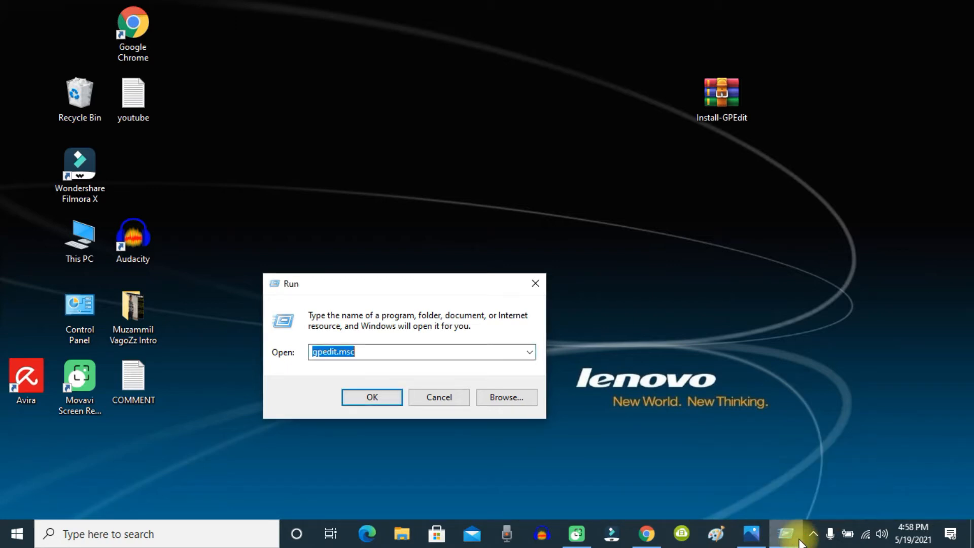
- Run gpedit.msc and dismiss the 'Windows cannot find' error
{"action": "left_click", "coordinate": [372, 396]}
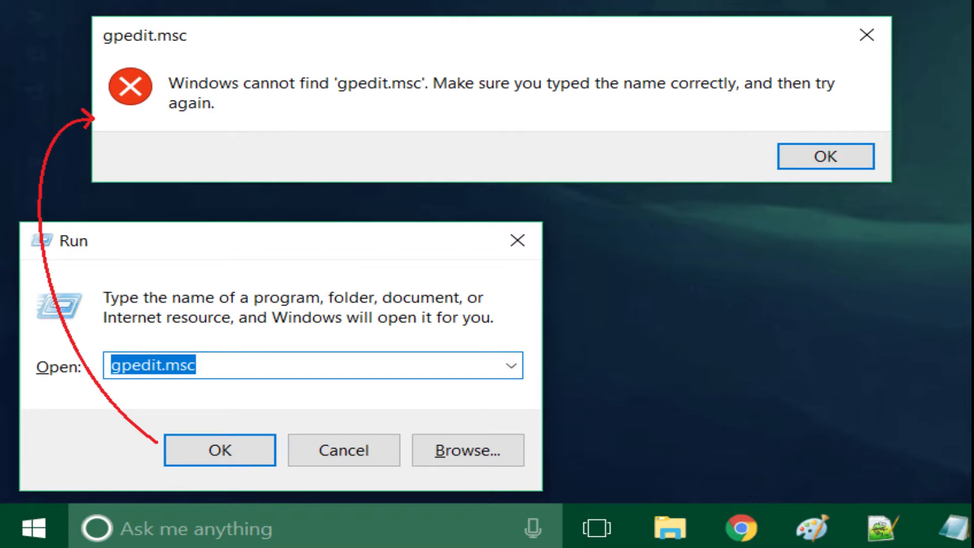
{"action": "left_click", "coordinate": [824, 157]}
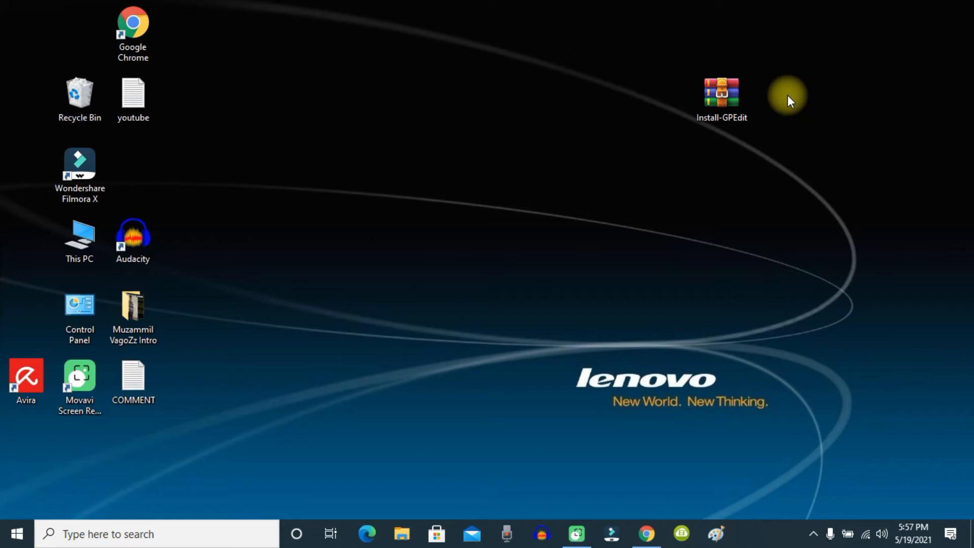
{"action": "mouse_move", "coordinate": [729, 255]}
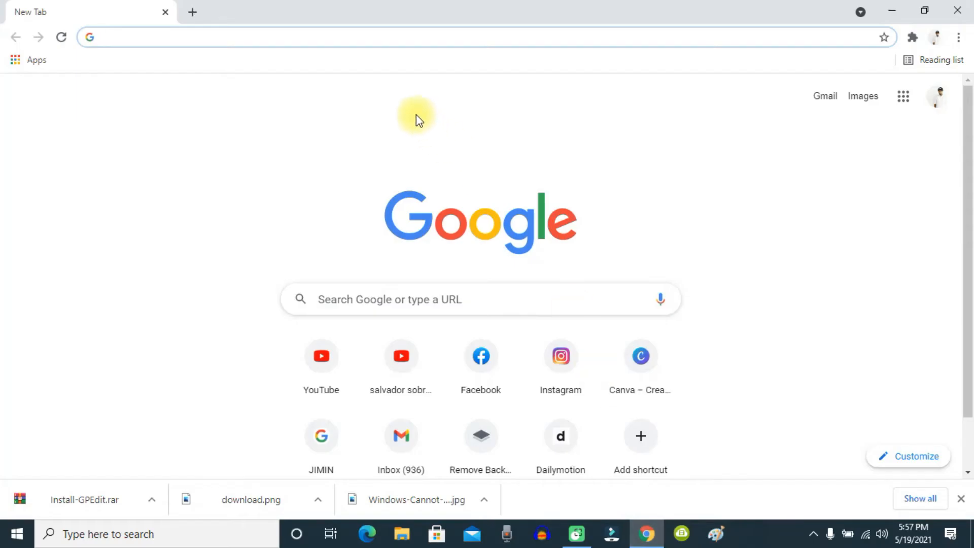
- Load the pasted Google Drive link, download Install-GPEdit.rar and minimise Chrome
{"action": "key", "text": "ctrl+v"}
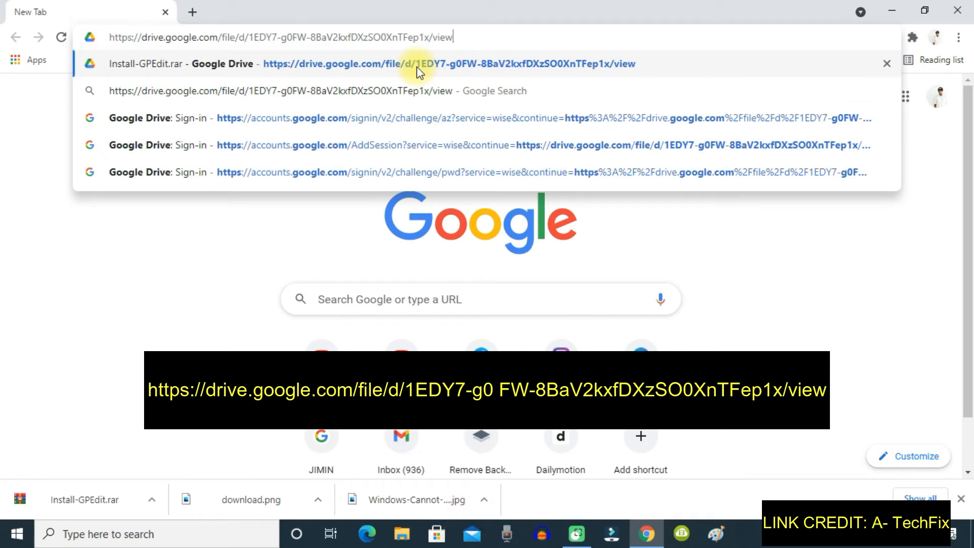
{"action": "key", "text": "Return"}
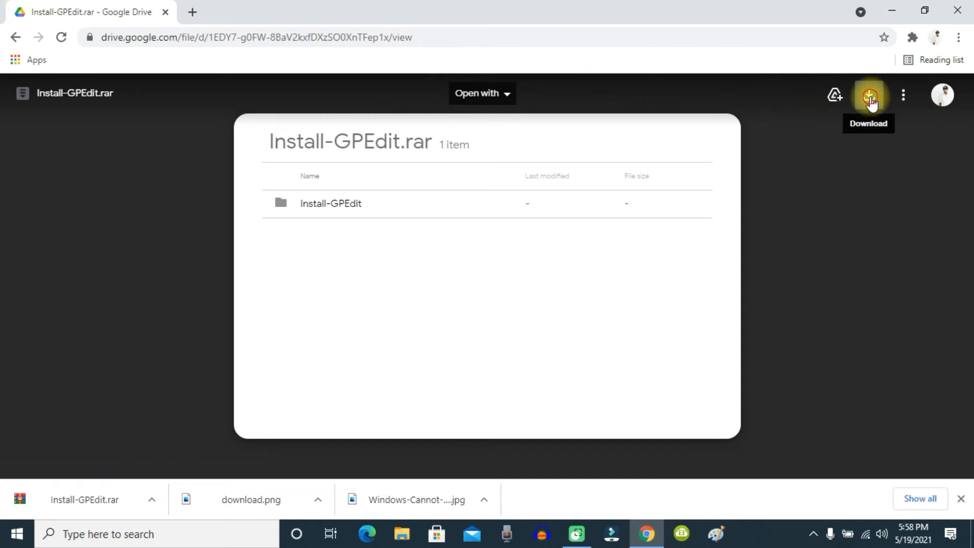
{"action": "left_click", "coordinate": [868, 95]}
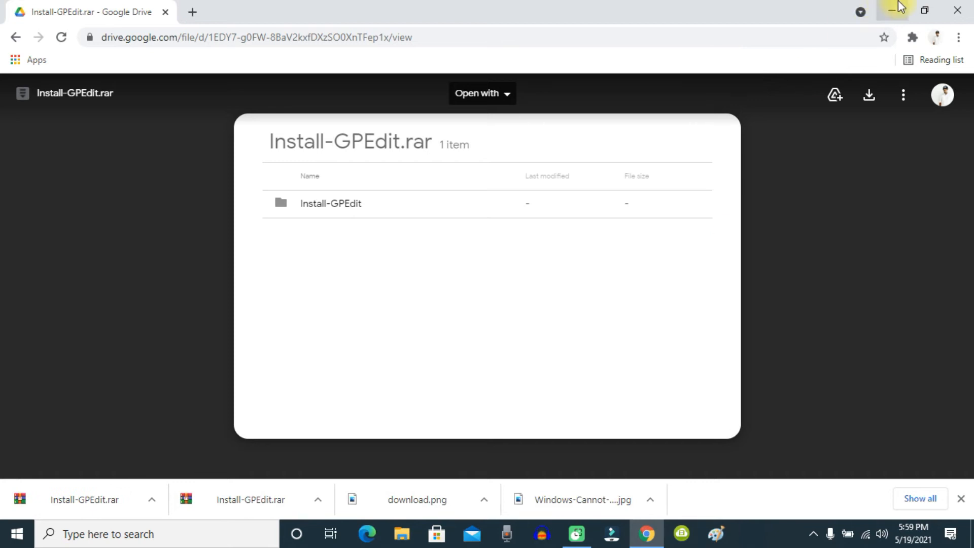
{"action": "left_click", "coordinate": [898, 10]}
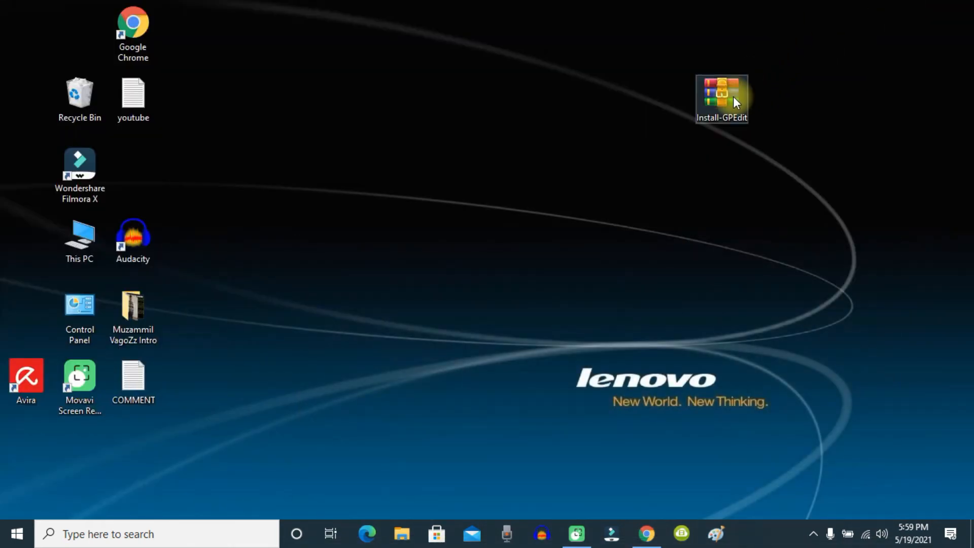
- Extract Install-GPEdit.rar into the Desktop\Install-GPEdit folder via Extract files..
{"action": "right_click", "coordinate": [722, 100]}
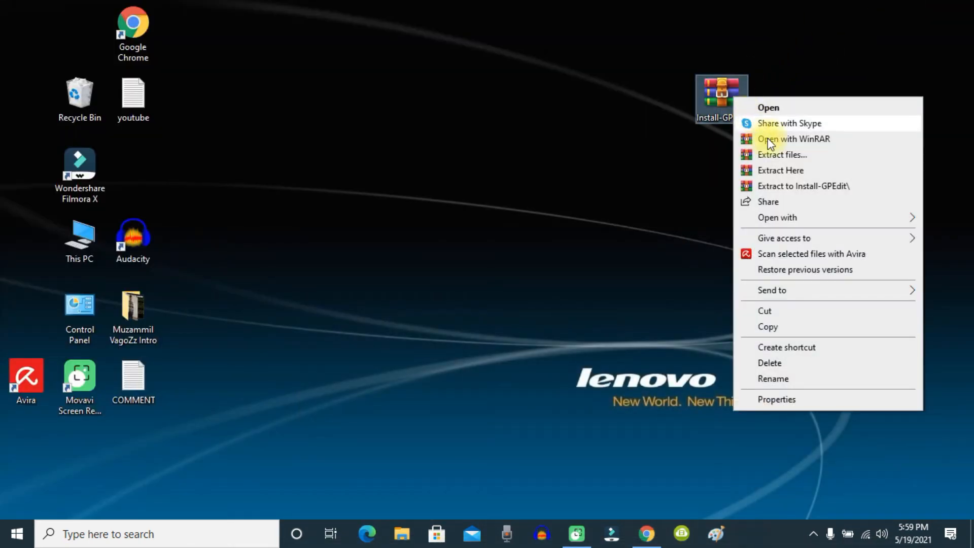
{"action": "left_click", "coordinate": [782, 162]}
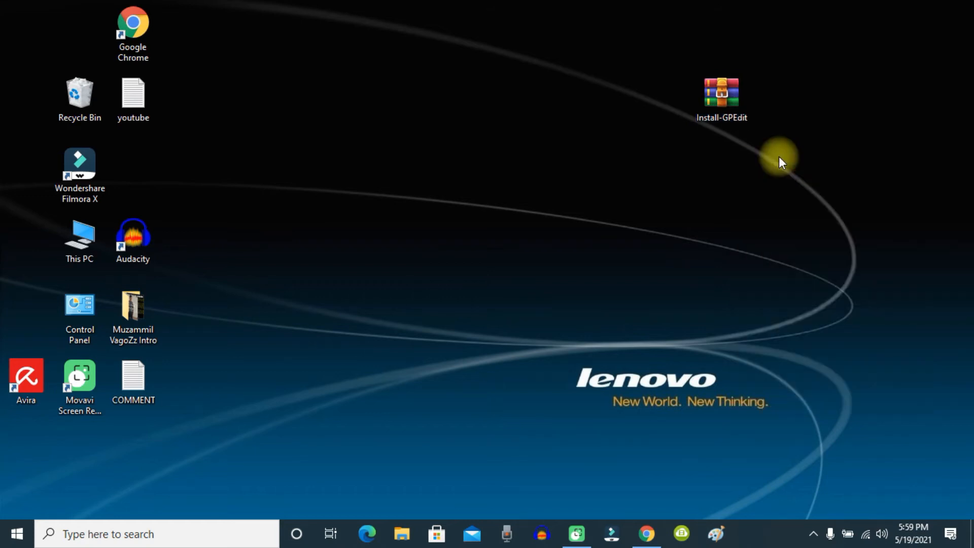
{"action": "double_click", "coordinate": [720, 91]}
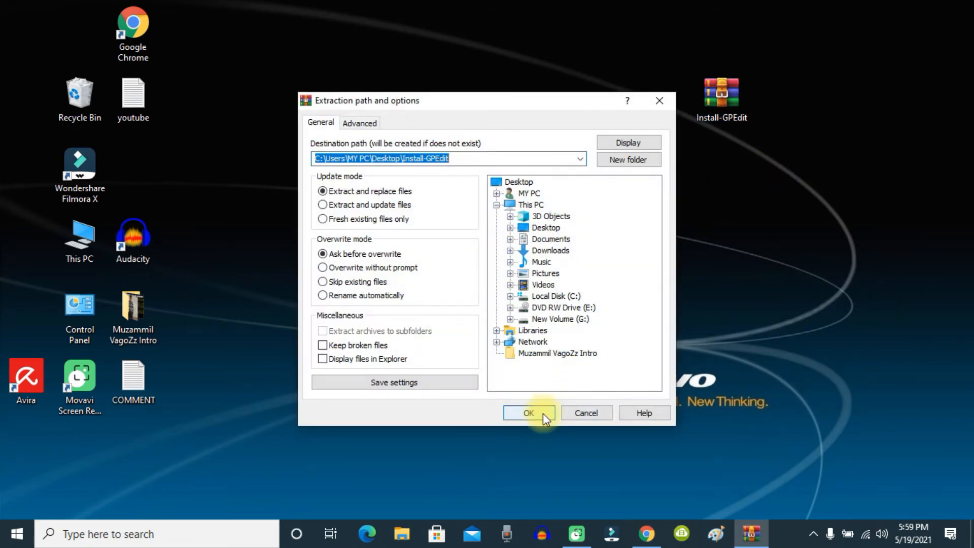
{"action": "left_click", "coordinate": [528, 413]}
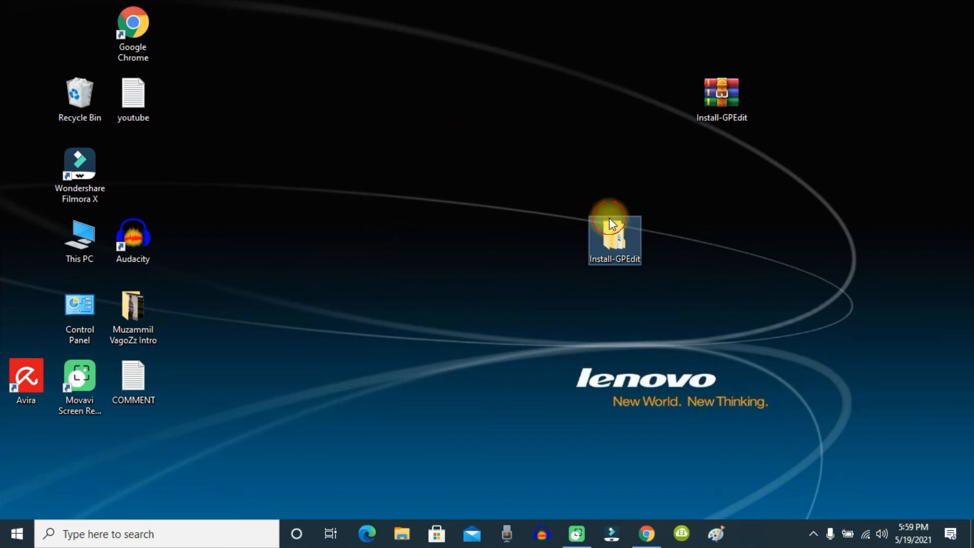
- Run Install-GPEdit.bat from the extracted folder as administrator
{"action": "double_click", "coordinate": [614, 234]}
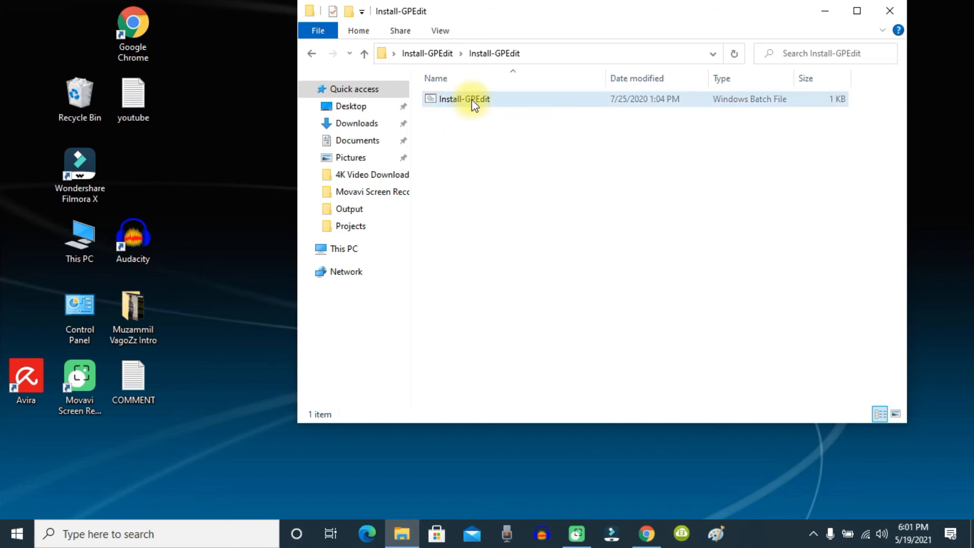
{"action": "right_click", "coordinate": [461, 99]}
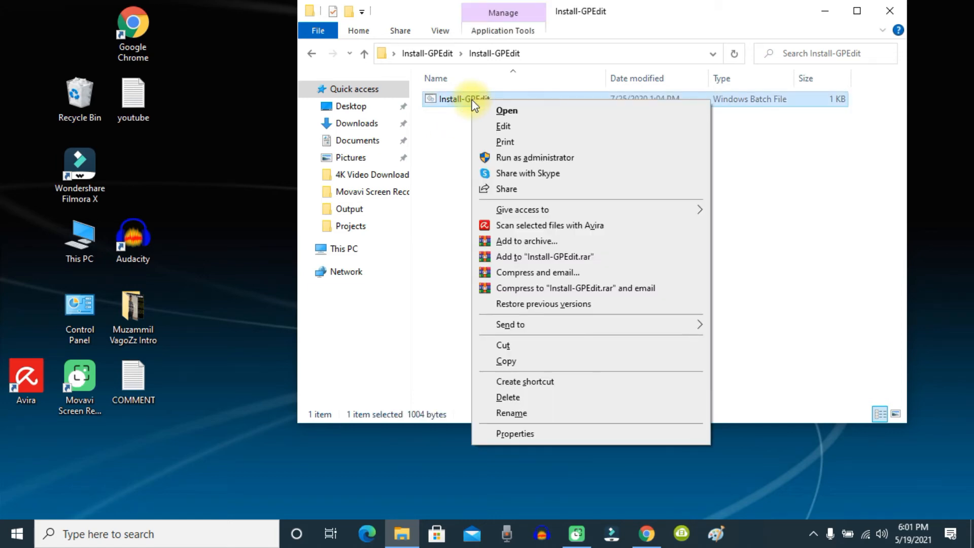
{"action": "mouse_move", "coordinate": [535, 157]}
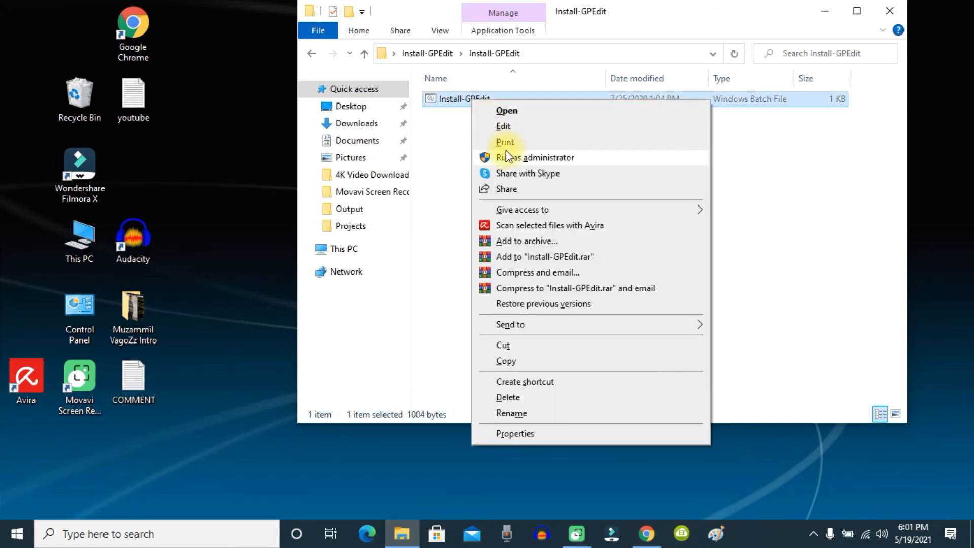
{"action": "left_click", "coordinate": [535, 158]}
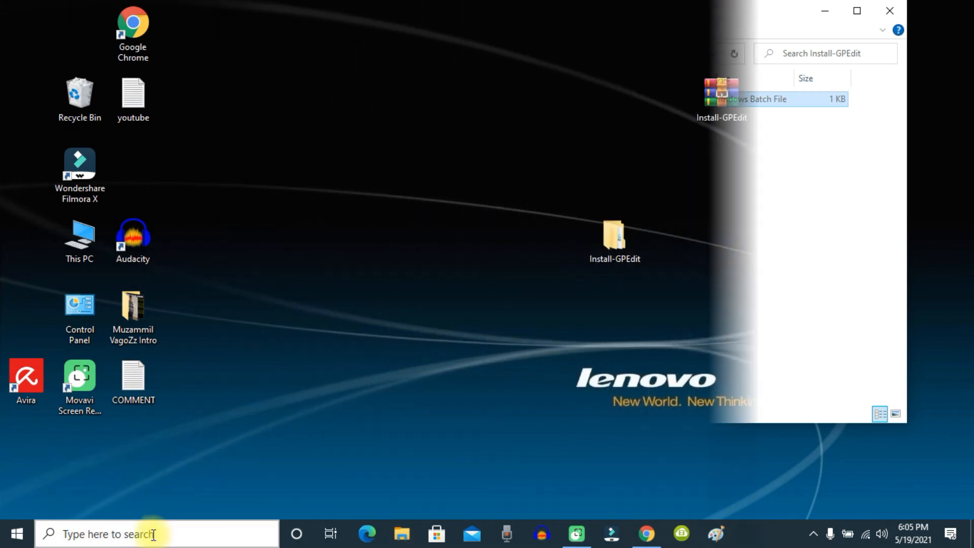
- Find Run via taskbar search and execute gpedit.msc again
{"action": "type", "text": "ru"}
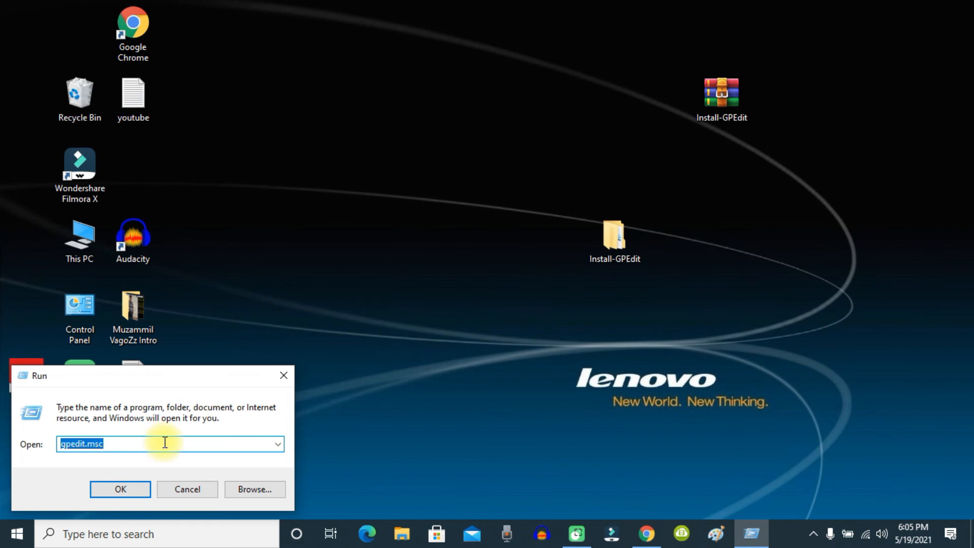
{"action": "left_click", "coordinate": [120, 488]}
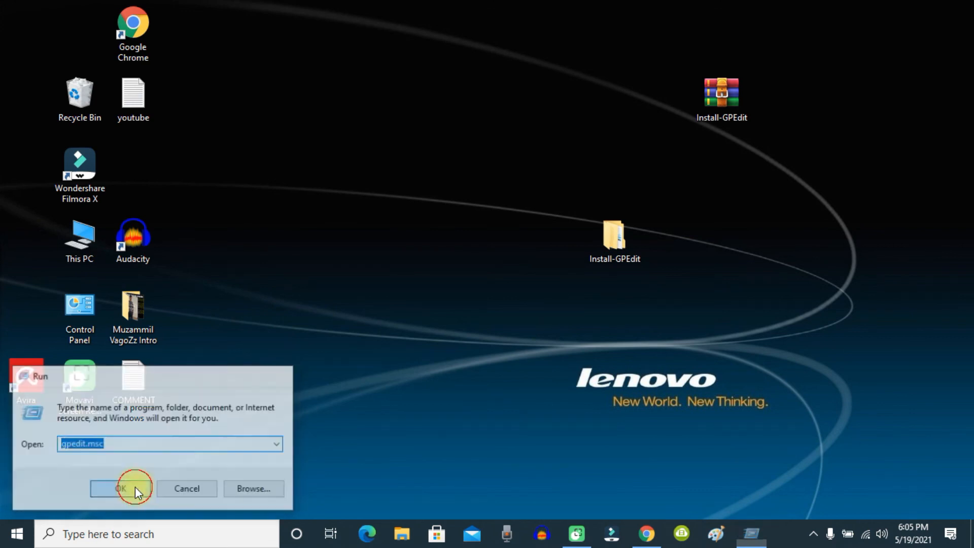
{"action": "left_click", "coordinate": [121, 488]}
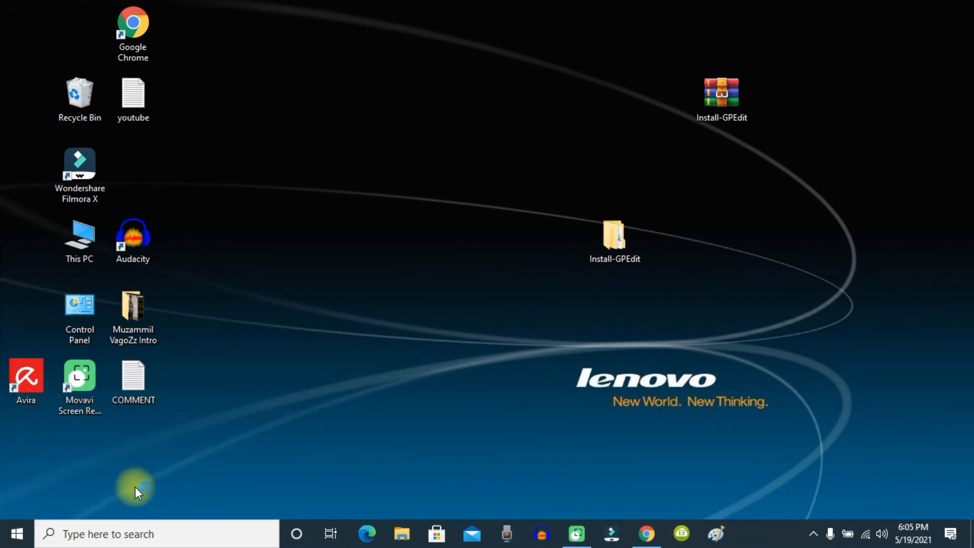